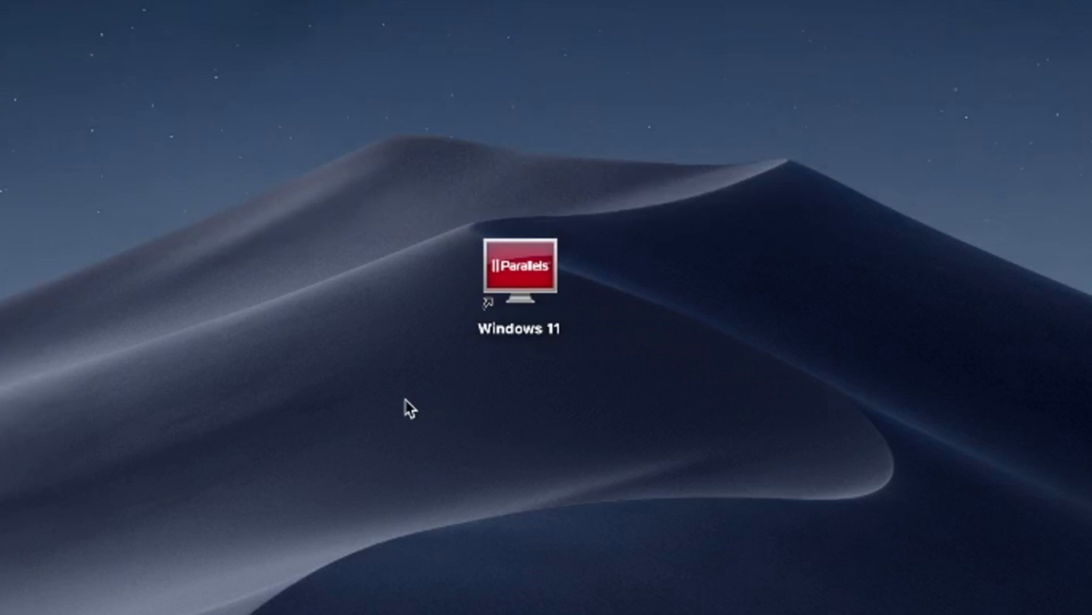
mouse_move(400, 423)
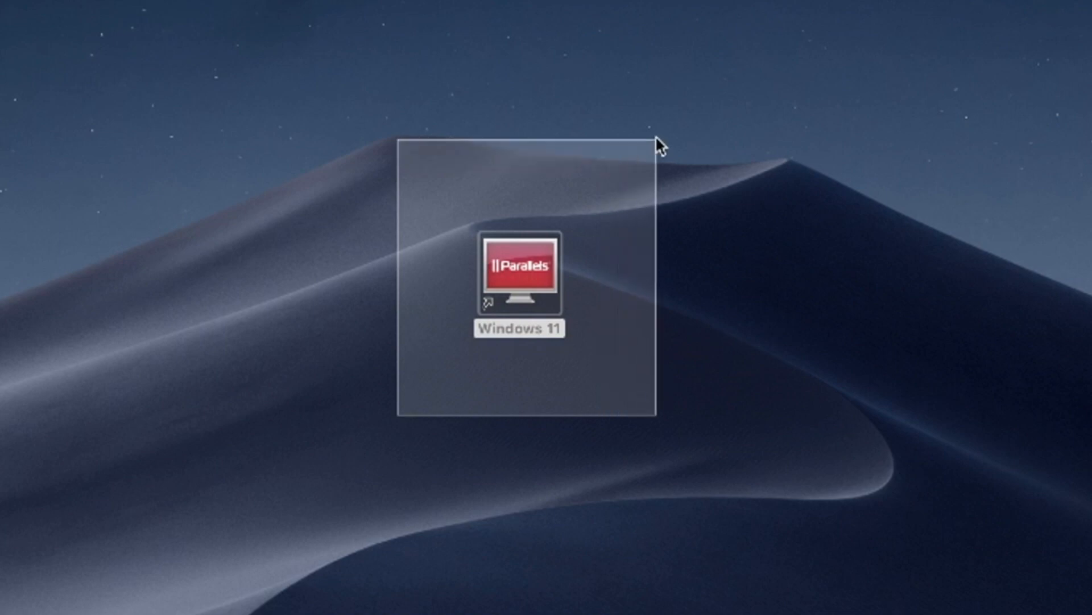
Step: Select the Windows 11 shortcut on the desktop before it becomes the Parallels Desktop icon
left_click(519, 276)
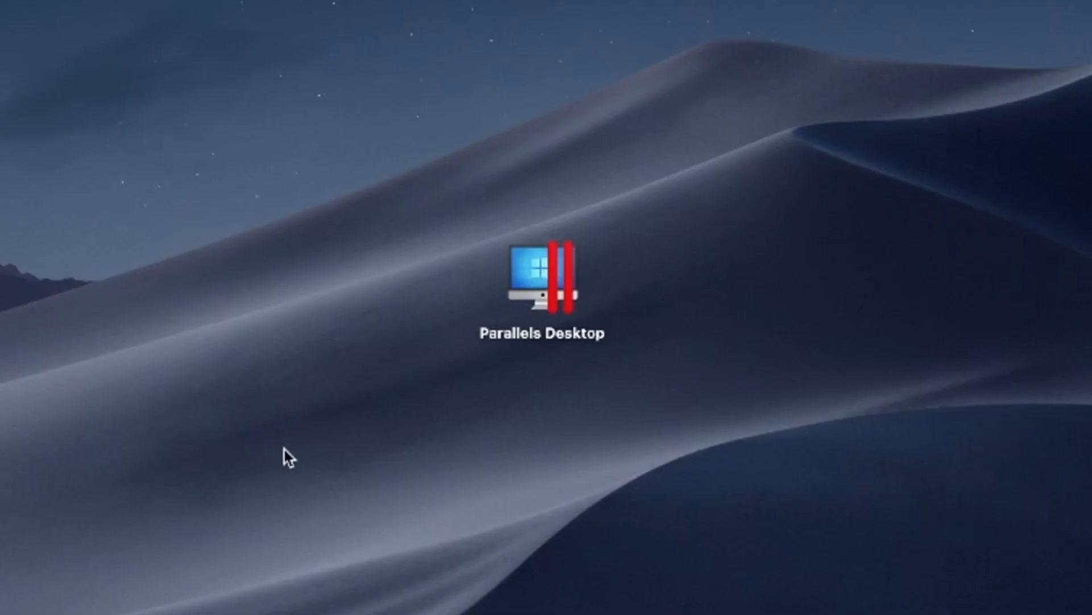
Step: Select the Parallels Desktop icon on the desktop with a selection rectangle, repeating the drag
left_click_drag(286, 457, 725, 170)
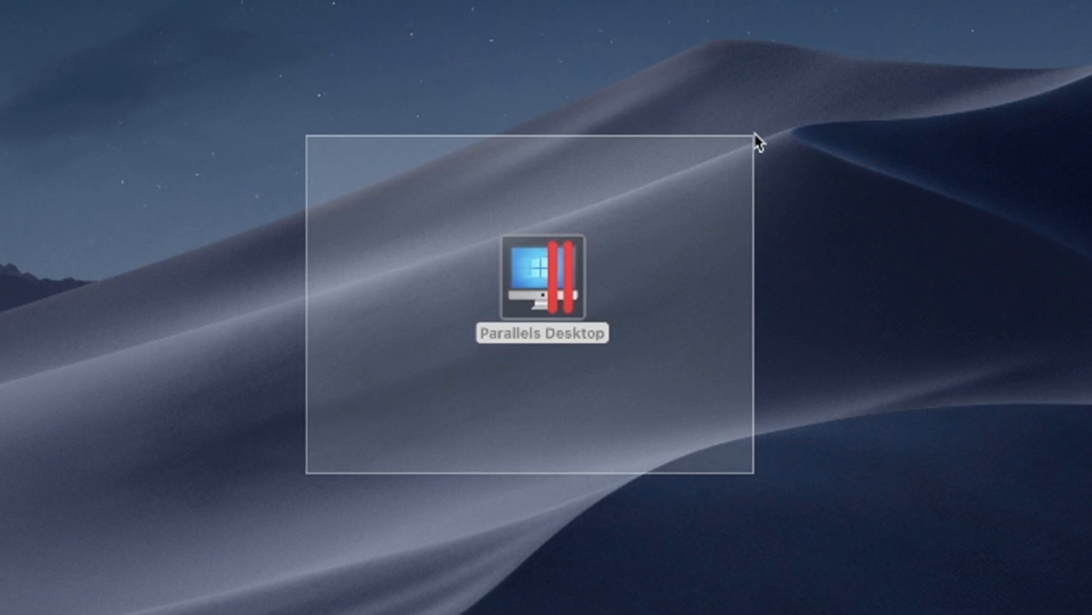
left_click(542, 282)
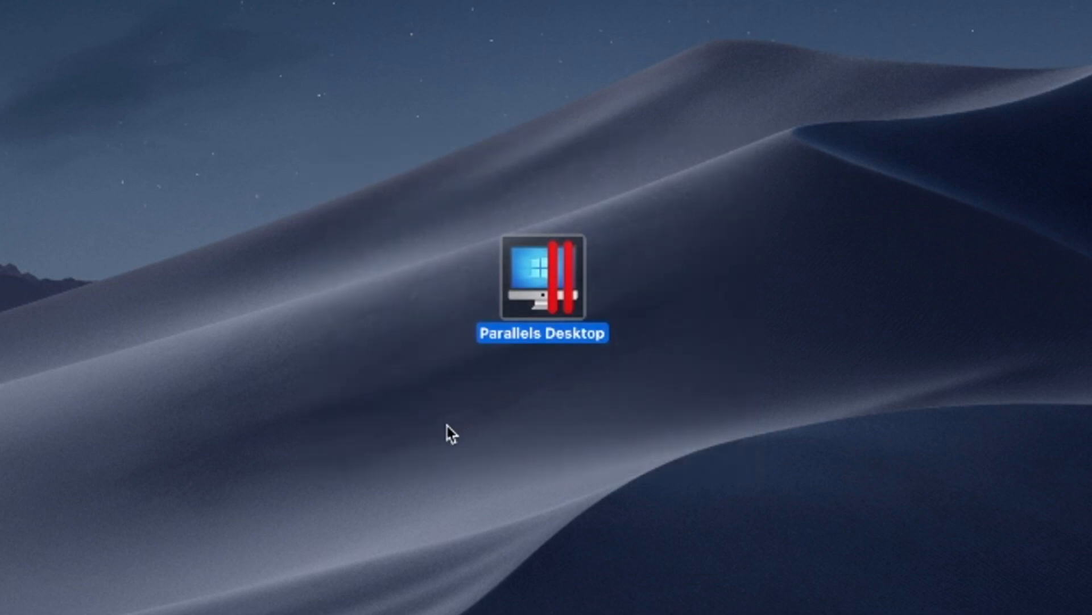
left_click_drag(449, 433, 763, 154)
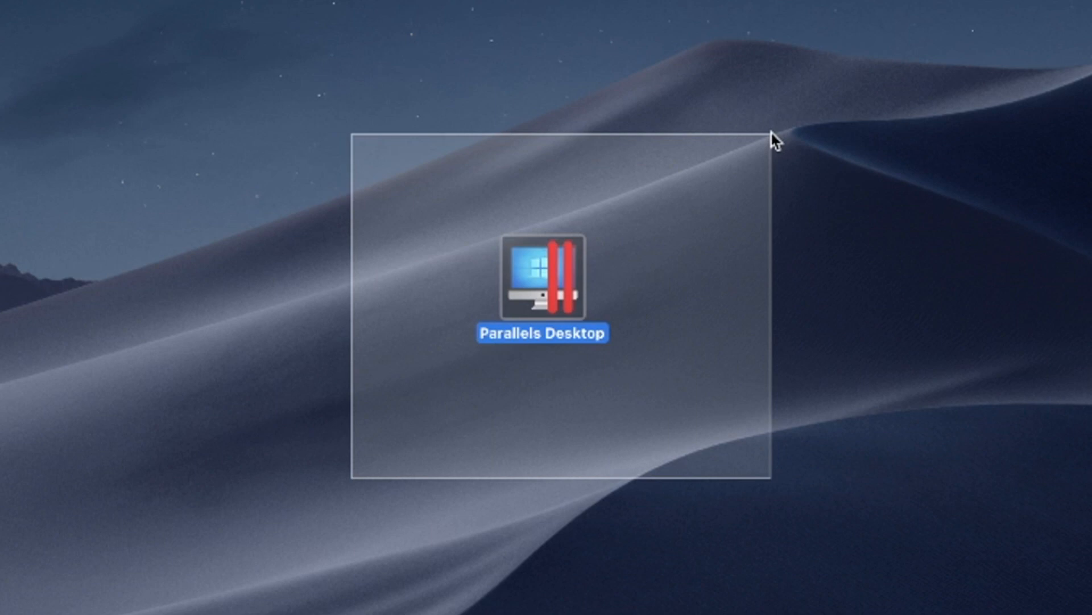
left_click(383, 468)
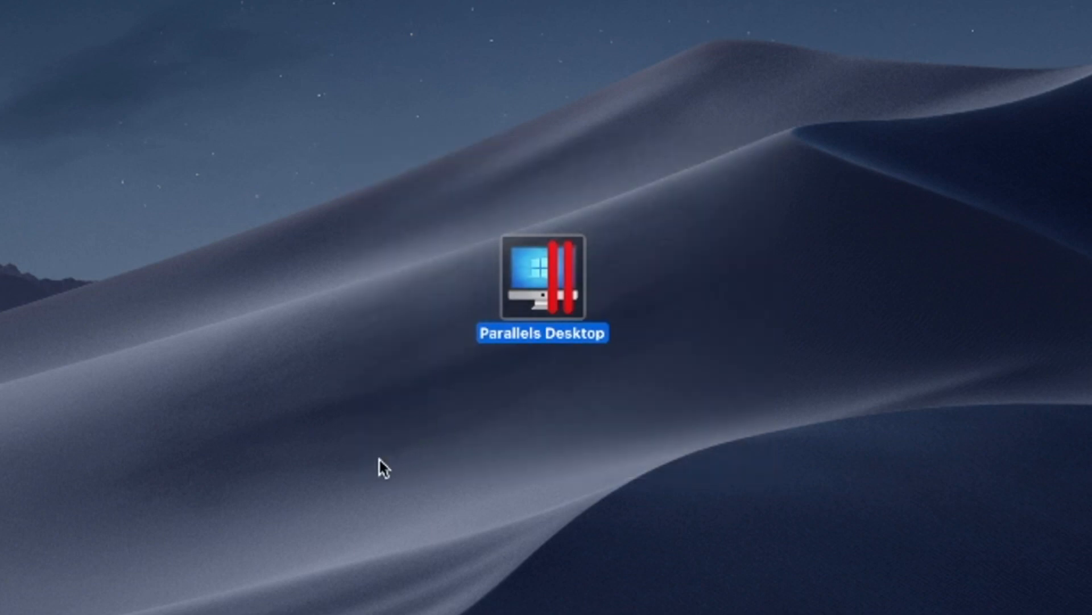
left_click_drag(536, 303, 383, 470)
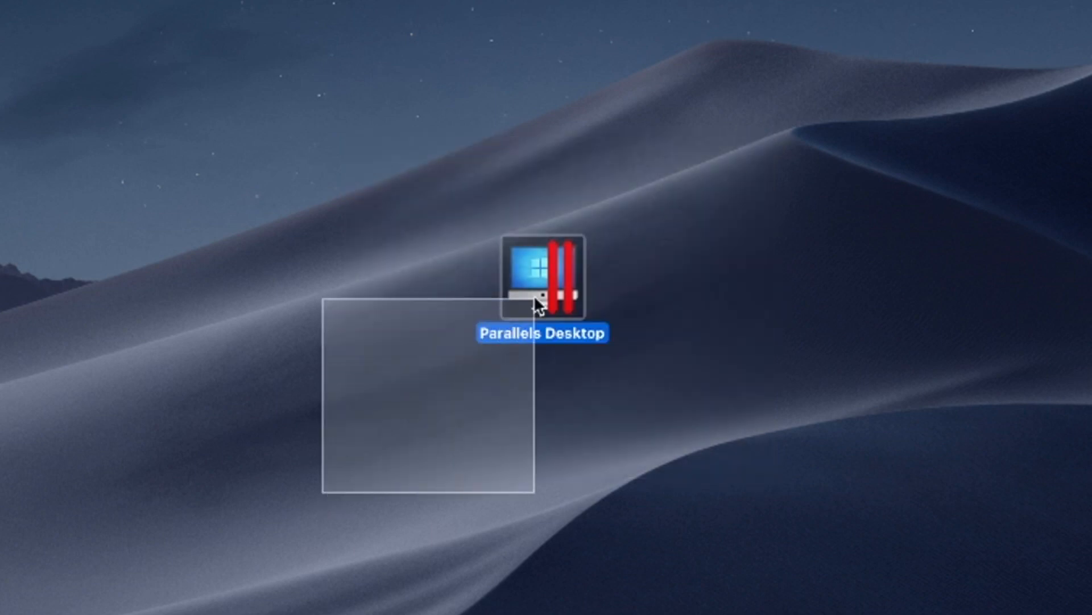